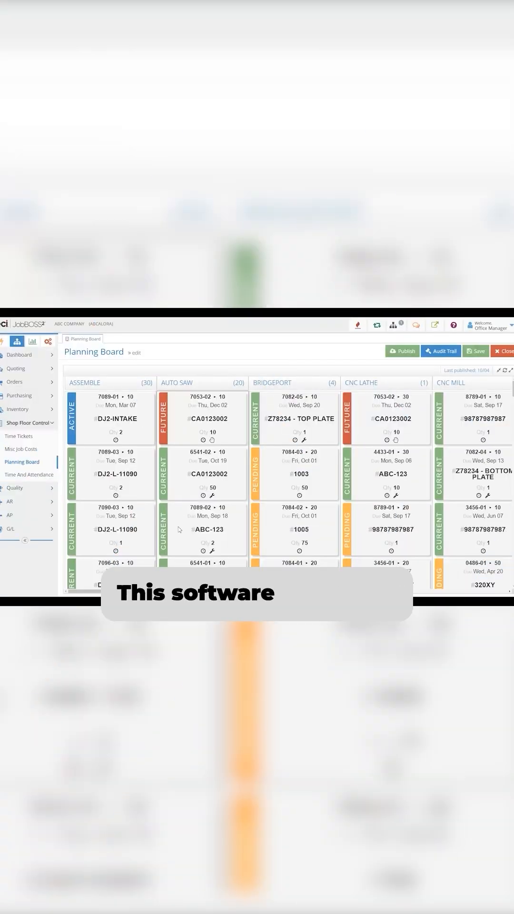
Reposition job card 7089-02 for ABC-123 within the Auto Saw column of the Planning Board.
drag(206, 473, 207, 529)
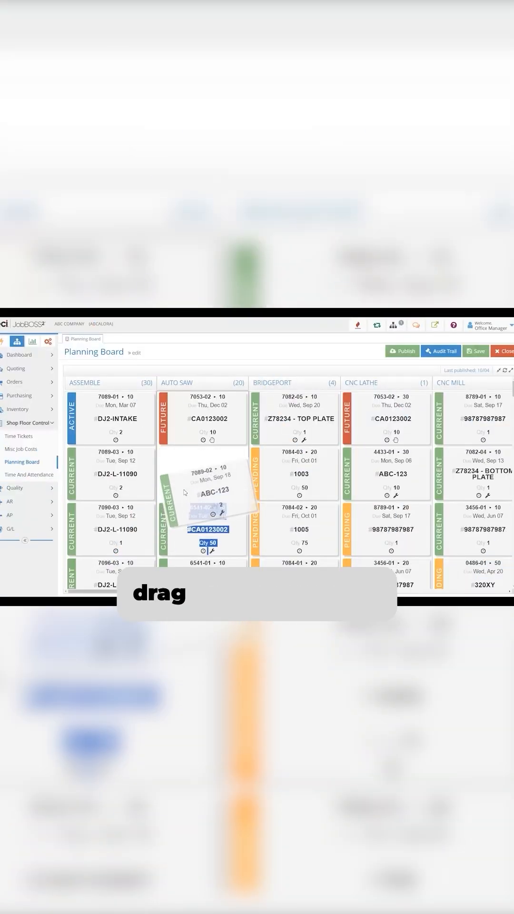